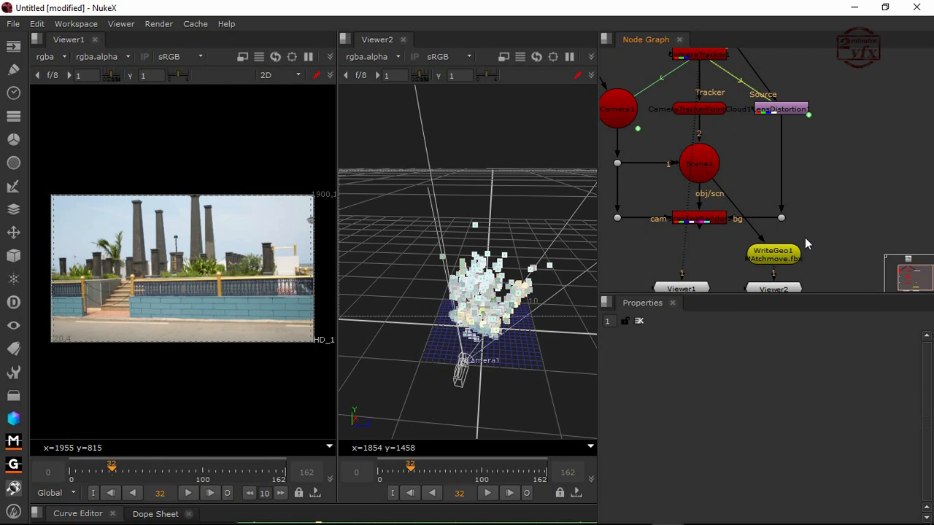
mouse_move(508, 313)
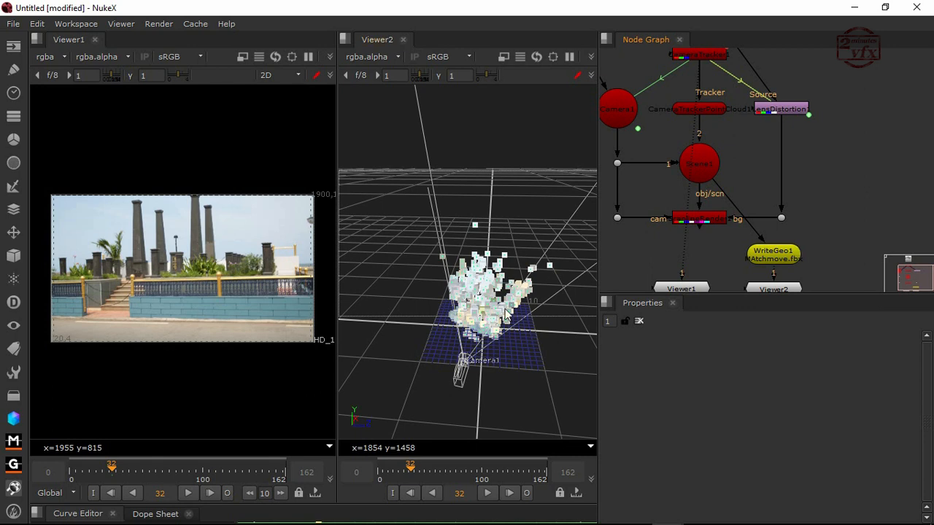
Orbit the 3D viewer to inspect the tracked point cloud from several angles
left_click_drag(504, 313, 449, 302)
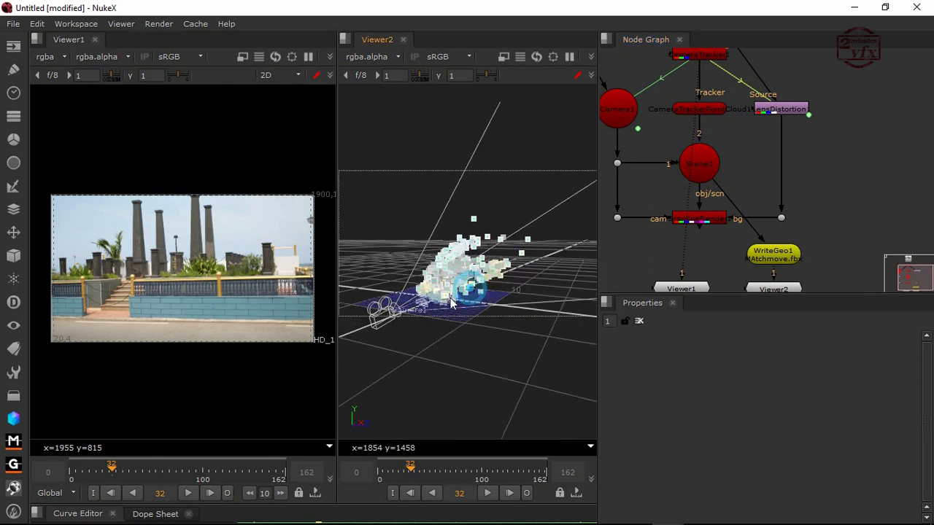
left_click_drag(467, 291, 438, 321)
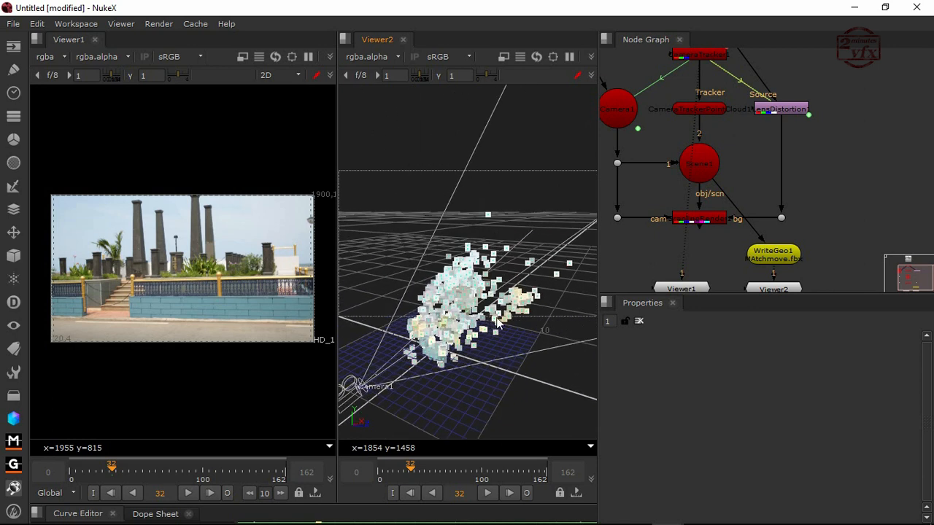
left_click_drag(474, 307, 503, 324)
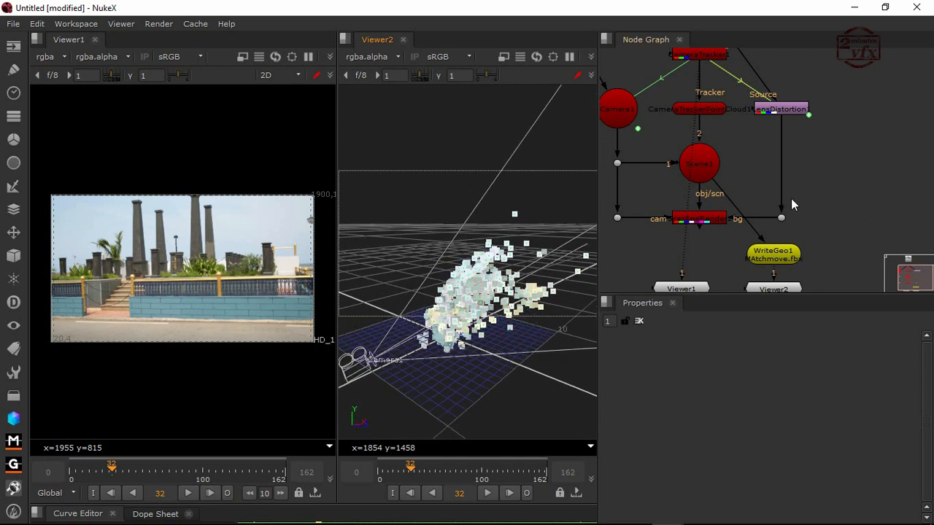
mouse_move(818, 204)
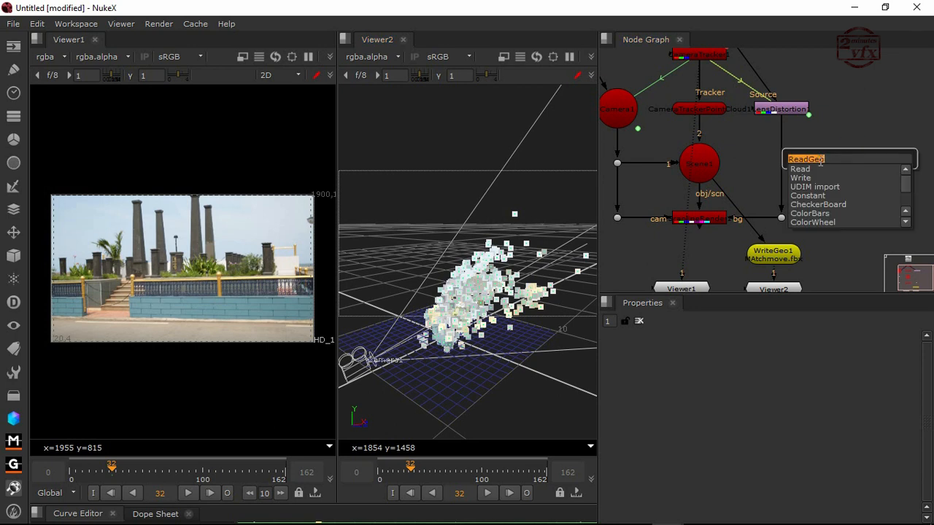
Create a ReadGeo node and load Gandhi.fbx from the 3D Models folder into it
left_click(806, 159)
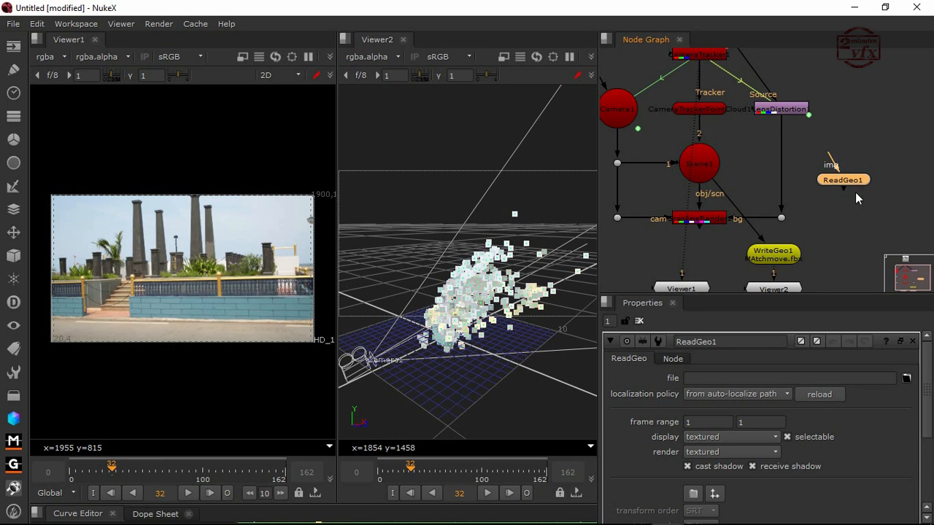
mouse_move(851, 231)
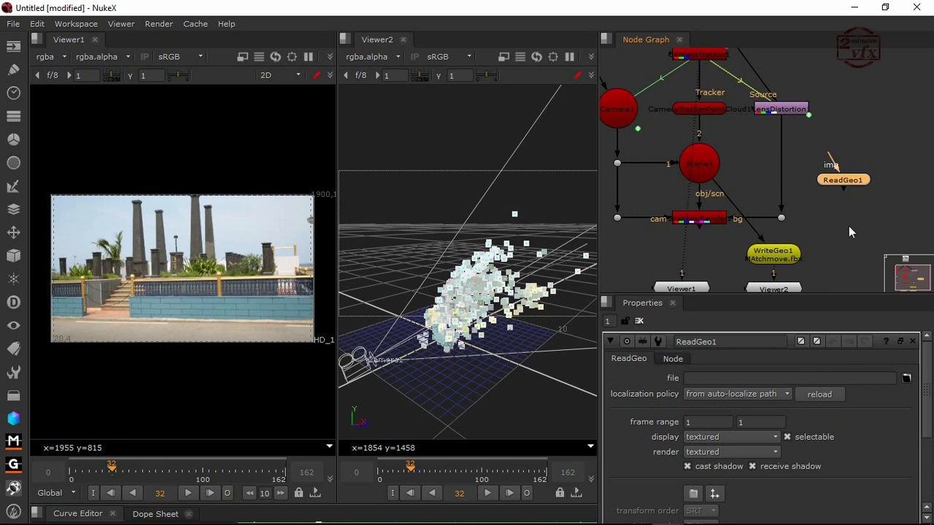
left_click(906, 376)
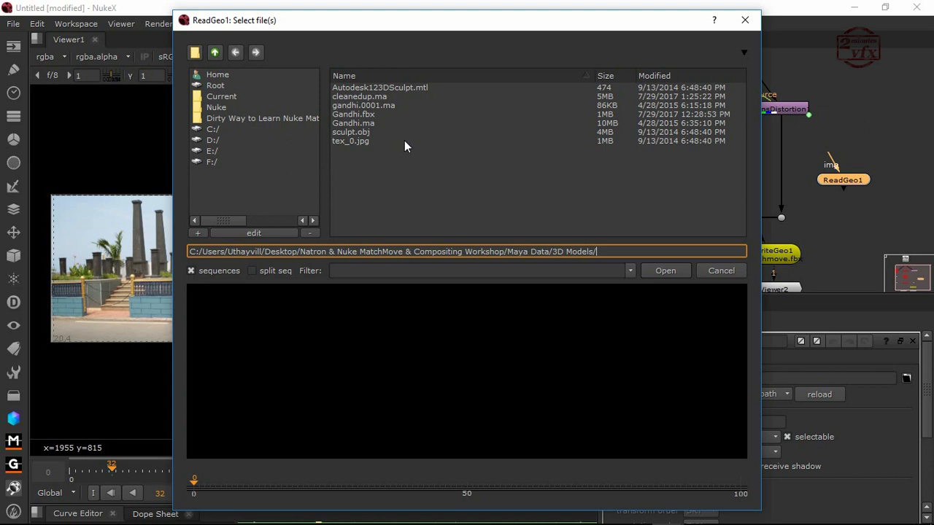
left_click(215, 52)
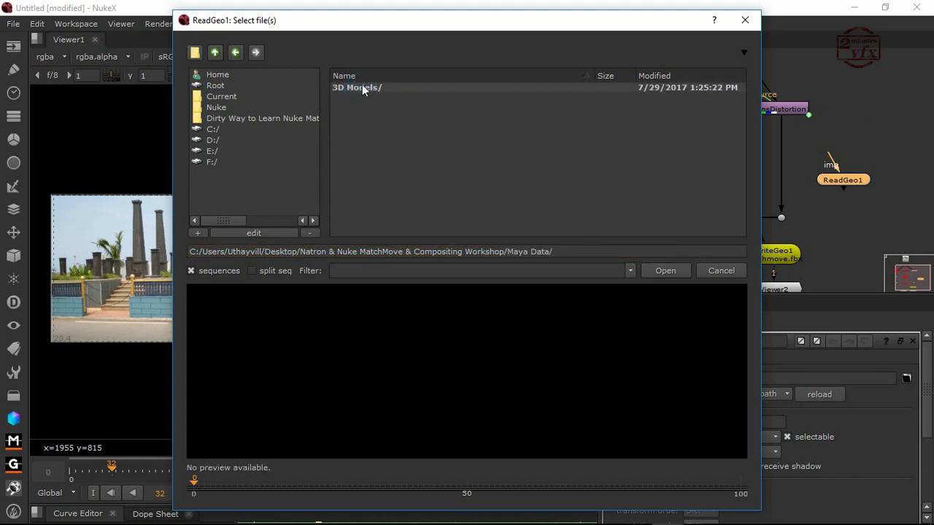
double_click(356, 88)
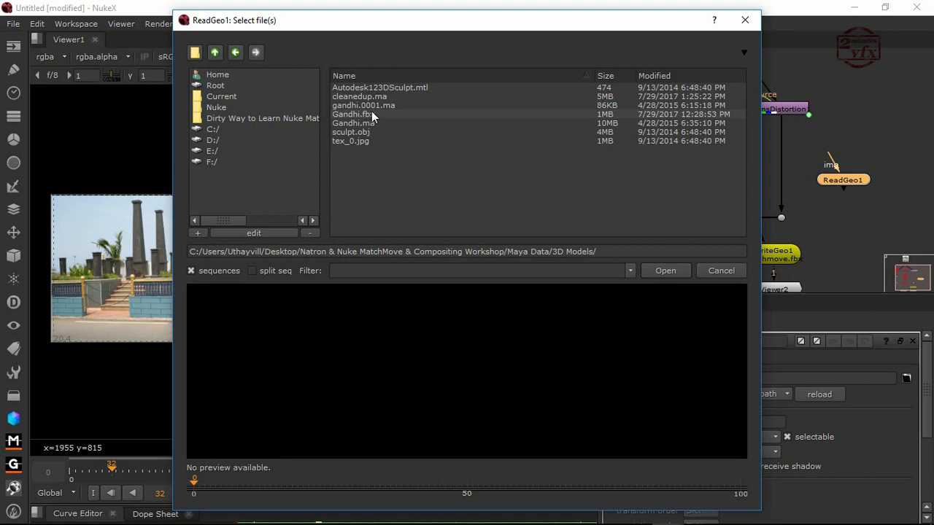
left_click(666, 270)
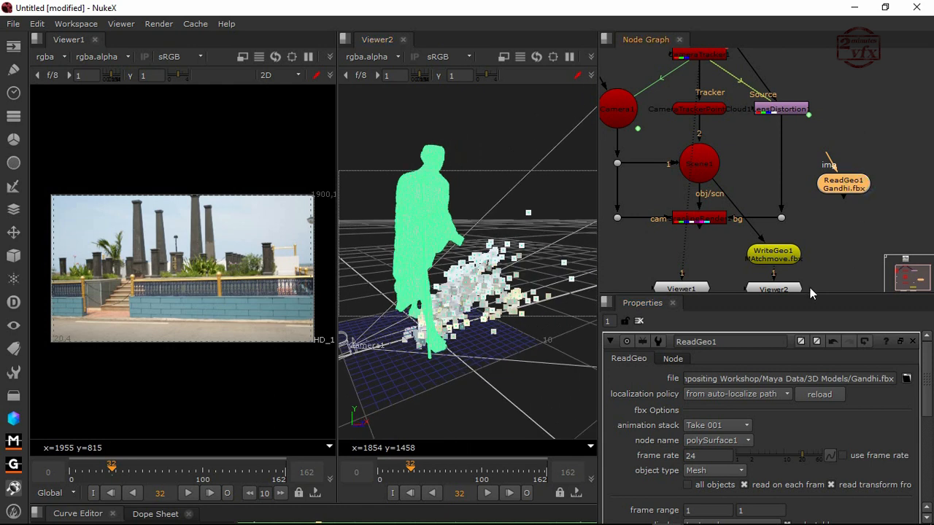
scroll("down", 3)
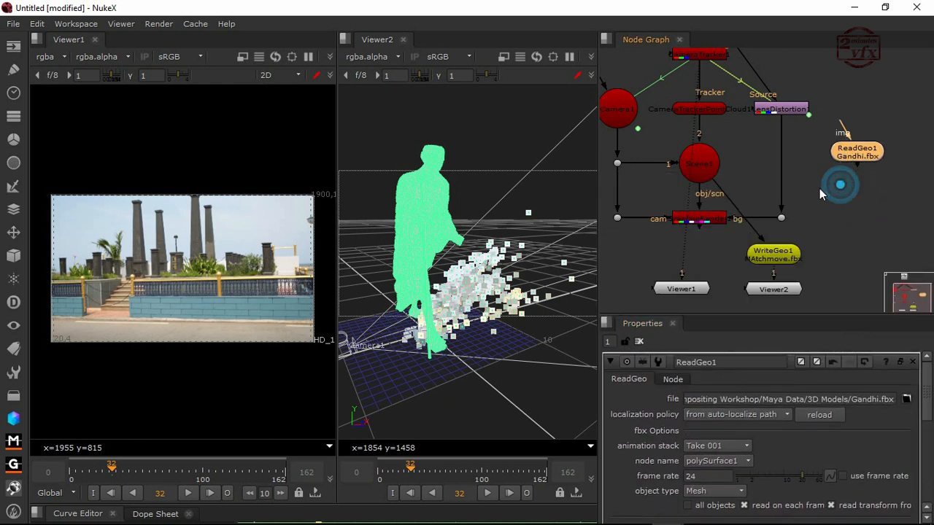
Add a TransformGeo node under ReadGeo1 and wire it into the Scene so the statue shows
type("trl")
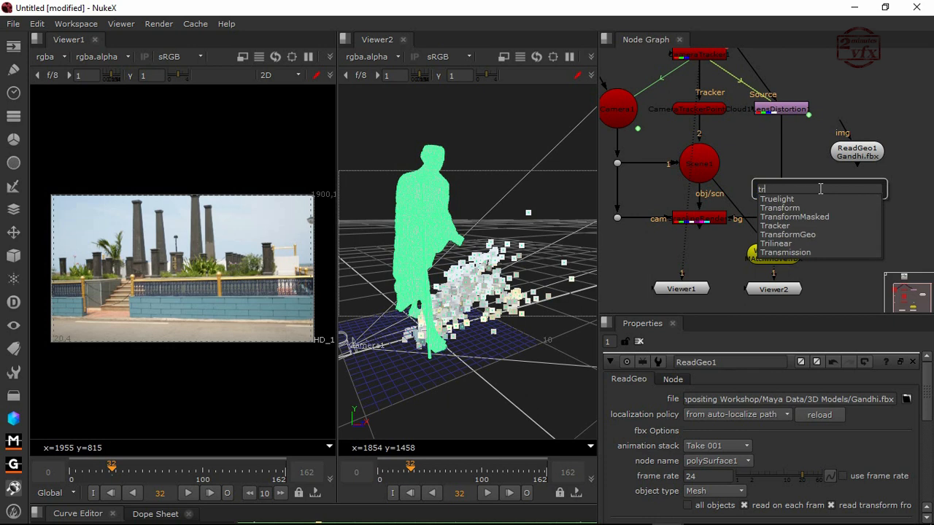
type("a")
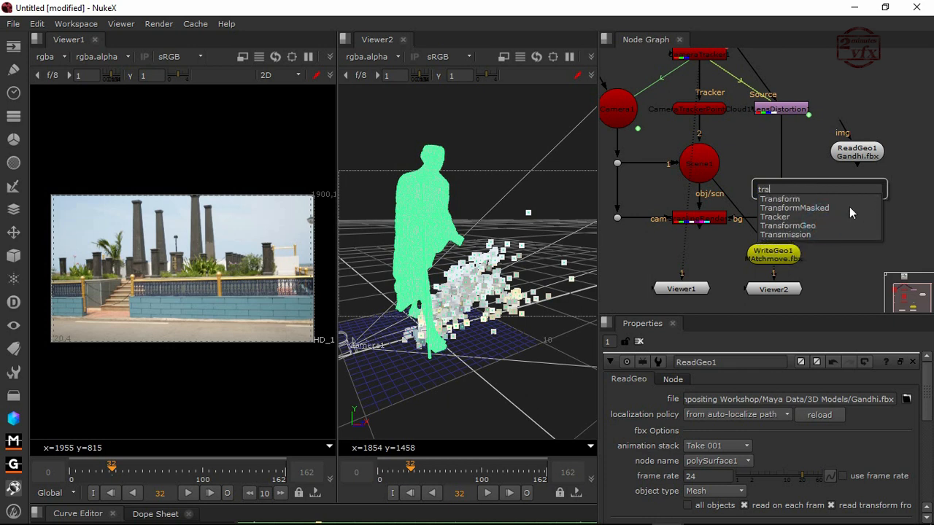
left_click(788, 225)
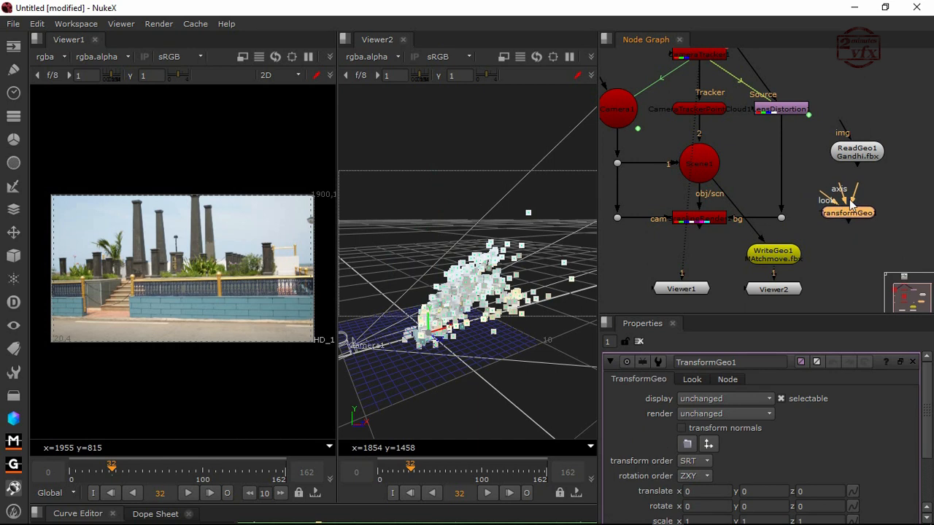
left_click(846, 213)
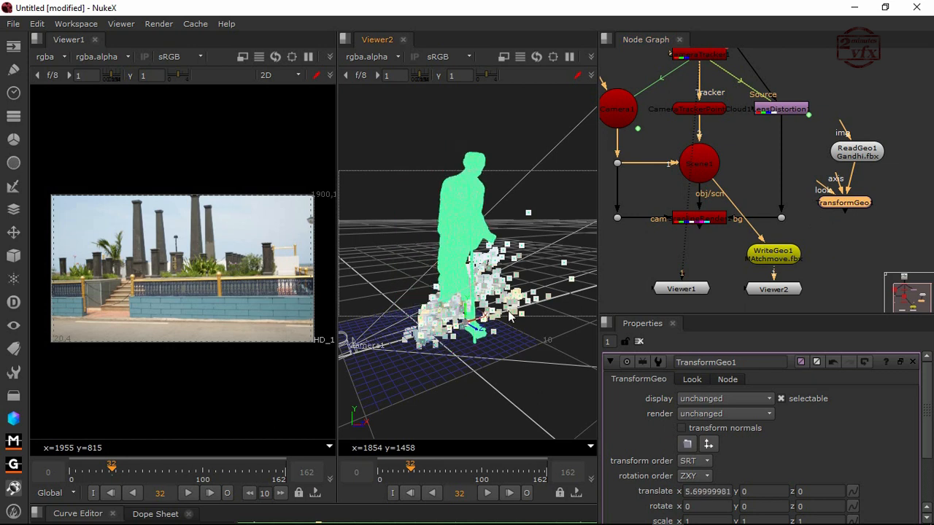
mouse_move(218, 277)
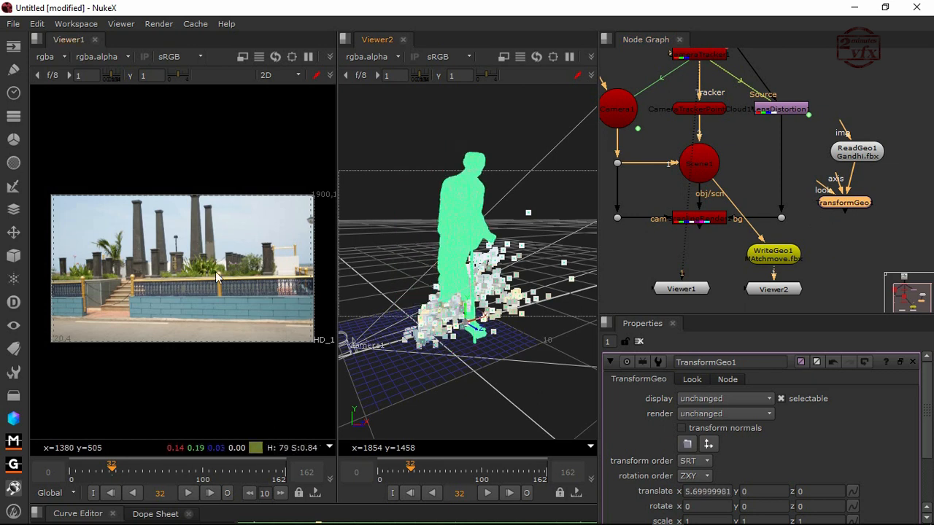
mouse_move(704, 241)
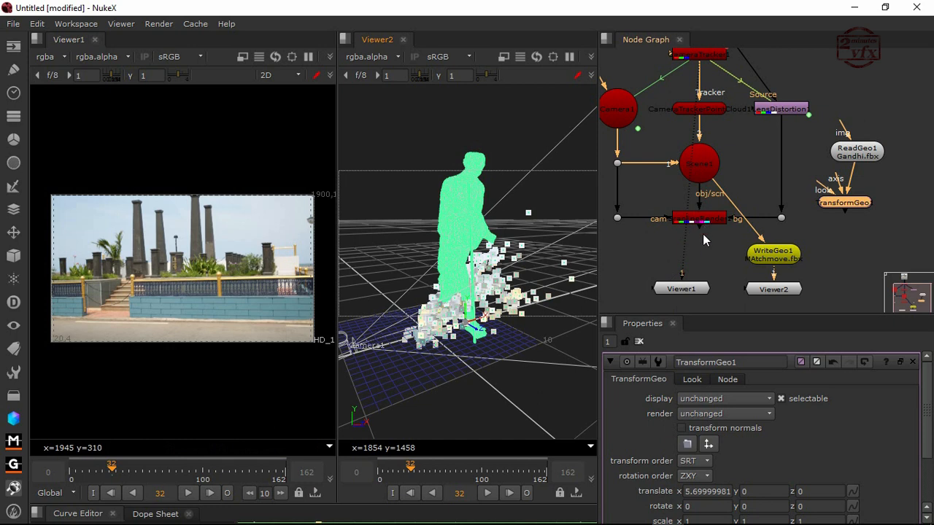
mouse_move(704, 233)
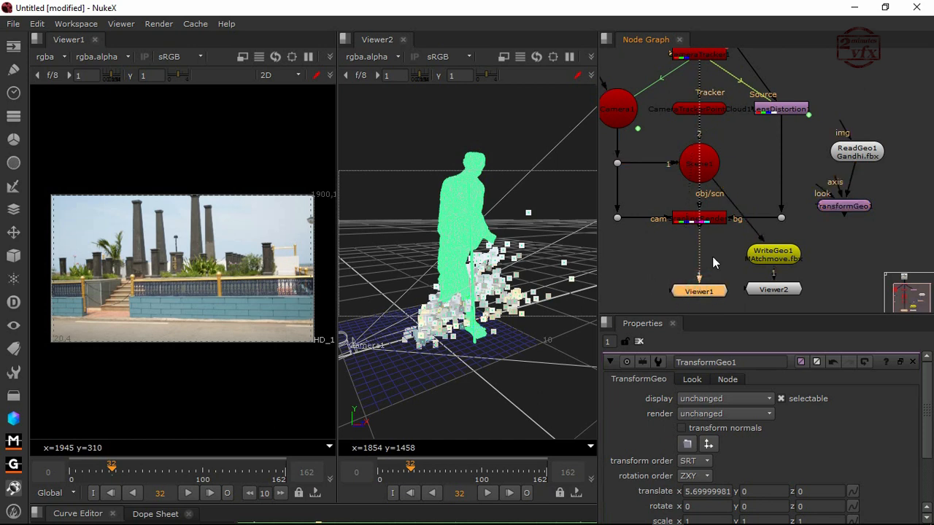
left_click(699, 54)
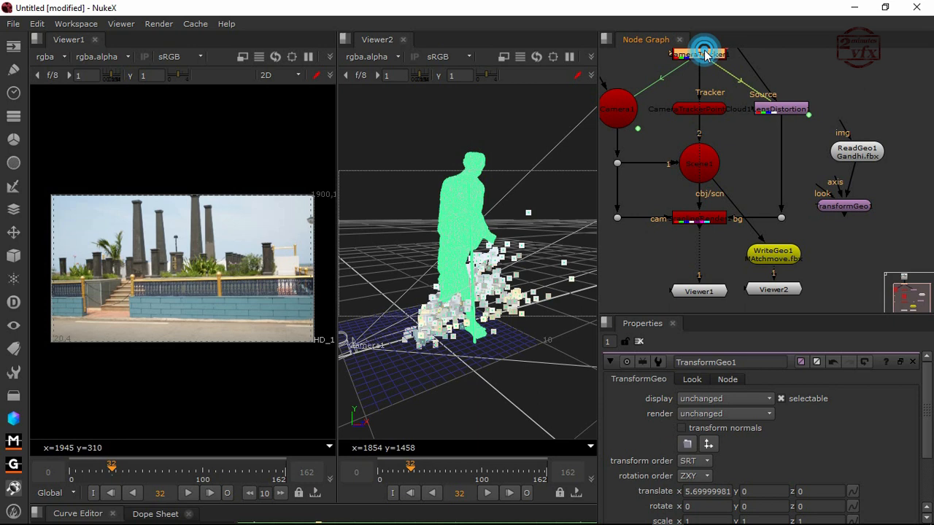
Copy the tracked pedestal point from CameraTracker into TransformGeo1's translate (about 0.78, 4.98, 0.13)
left_click(697, 52)
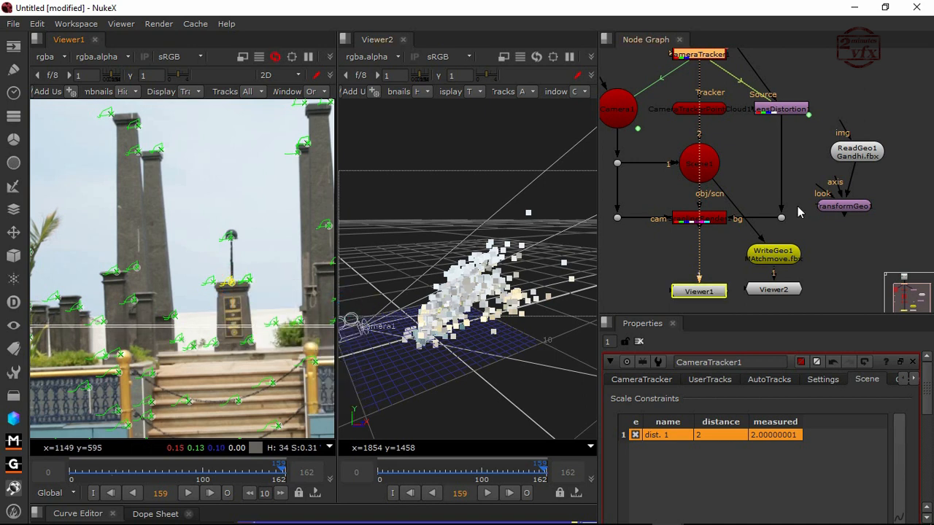
left_click(844, 204)
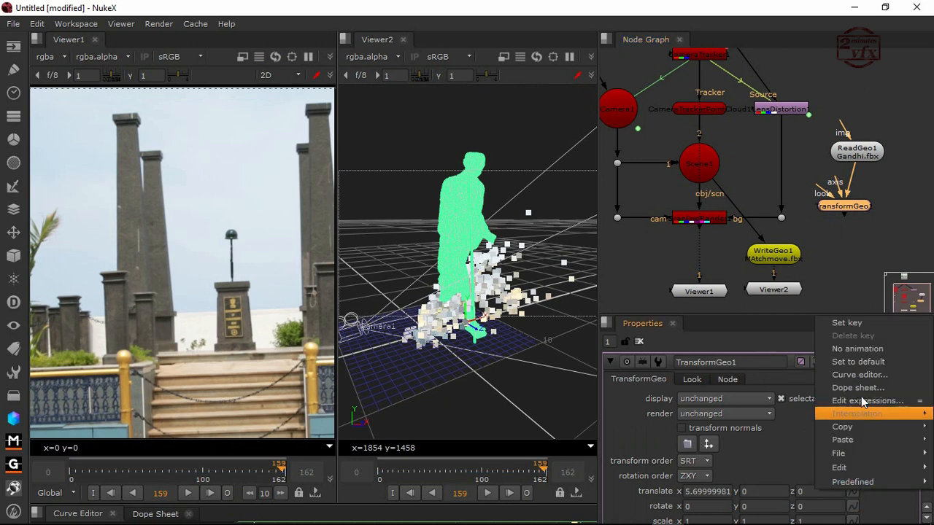
left_click(858, 347)
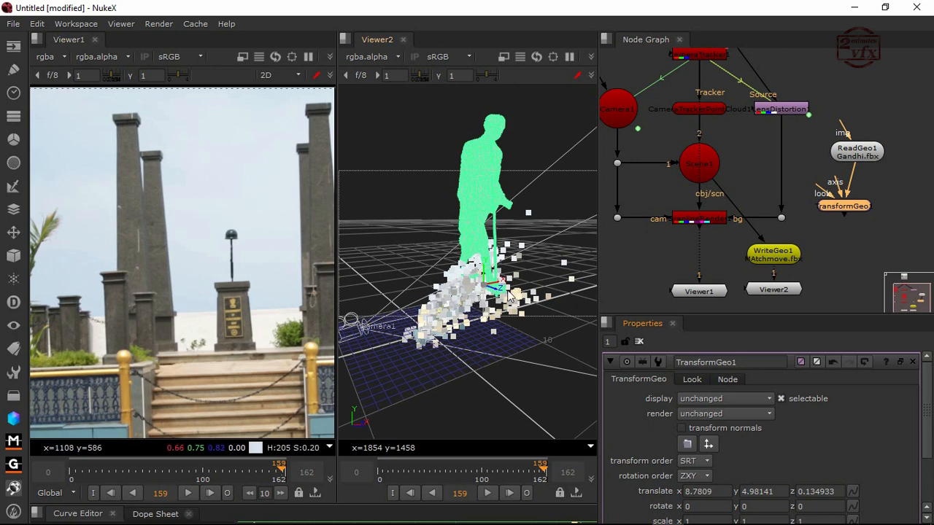
mouse_move(427, 283)
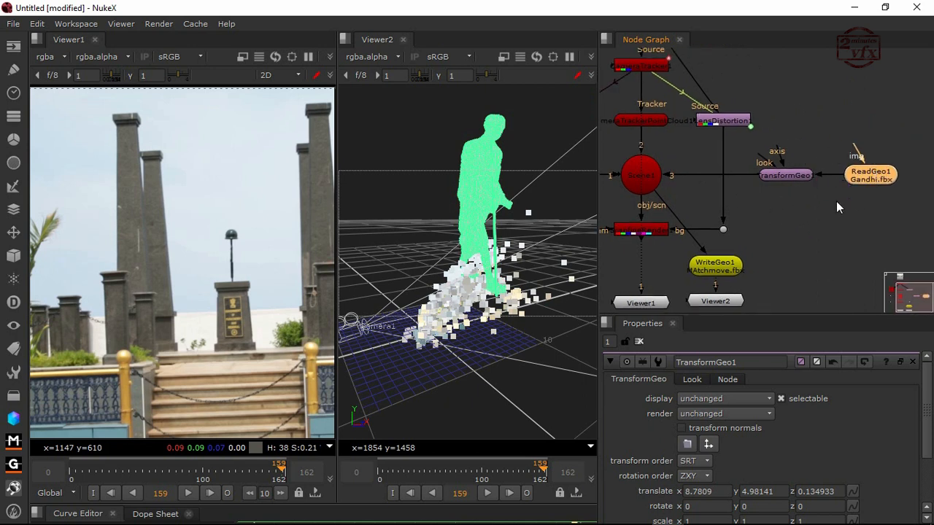
mouse_move(810, 141)
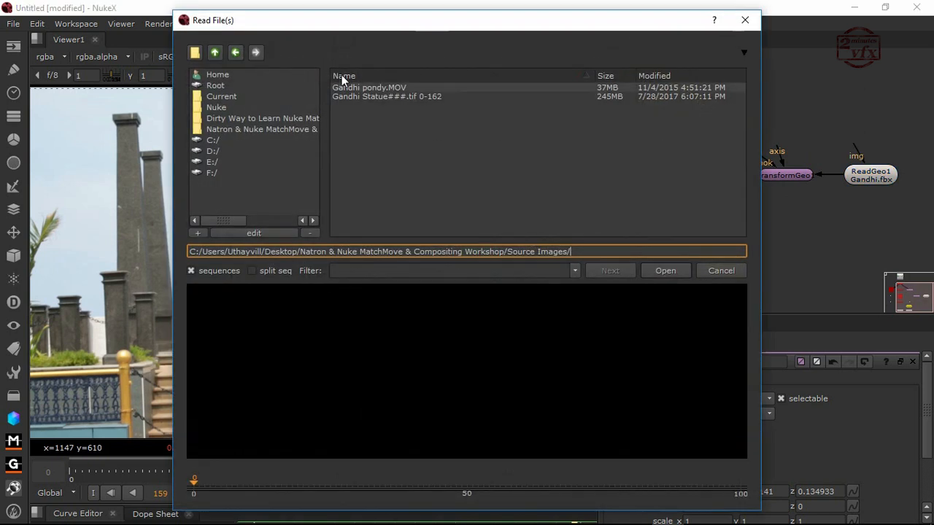
Read in tex_0.jpg from the 3D Models folder and connect it to ReadGeo1's img input
left_click(214, 52)
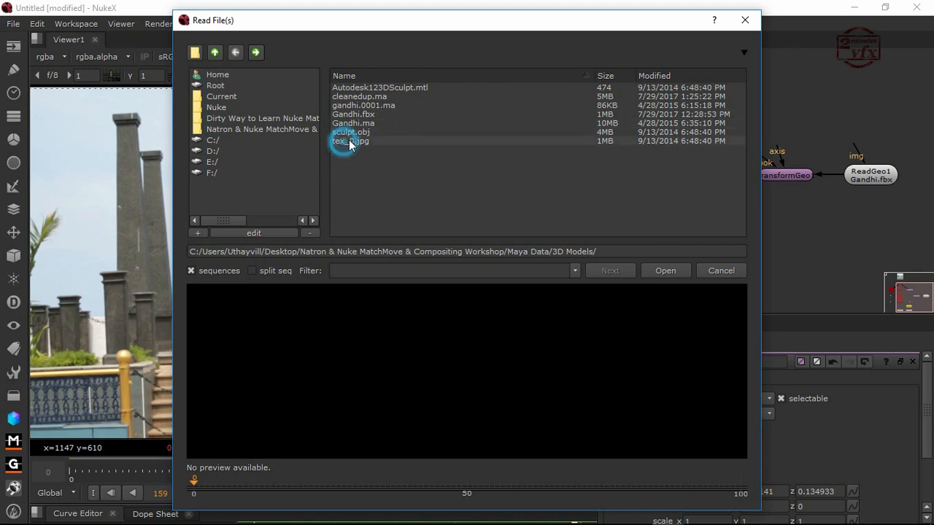
left_click(665, 270)
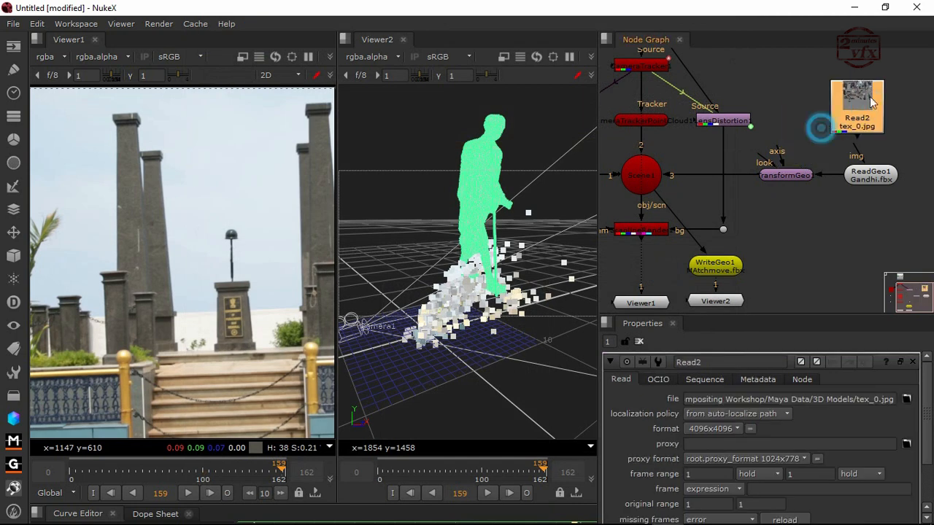
left_click(858, 105)
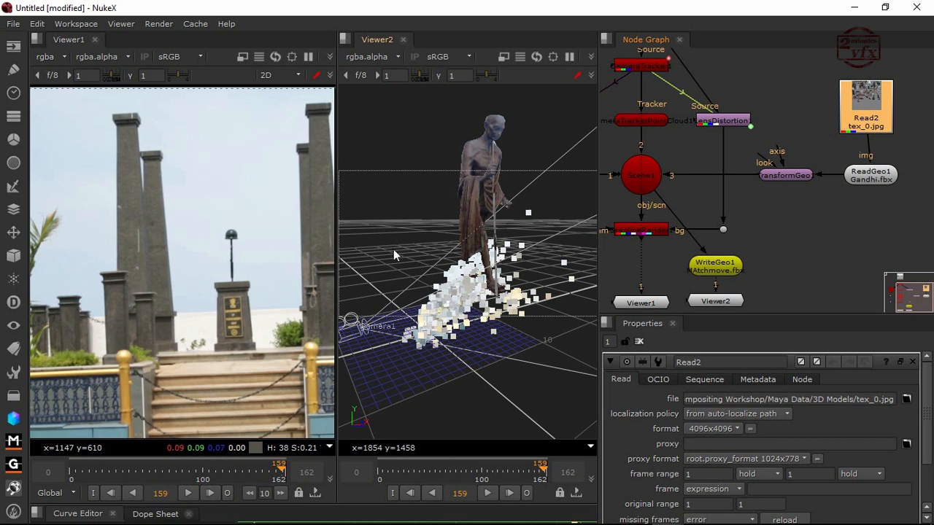
mouse_move(651, 263)
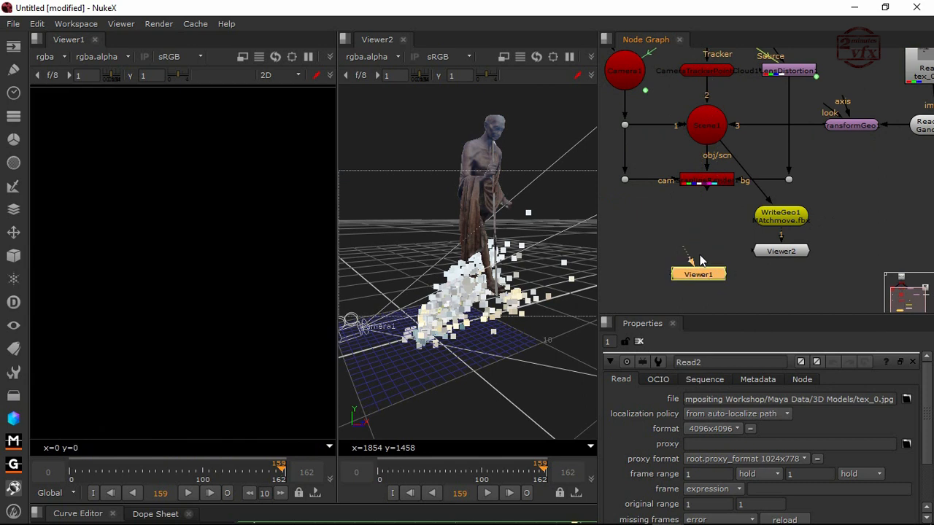
Connect Viewer1 to the ScanlineRender output and start Save Script As
left_click(698, 275)
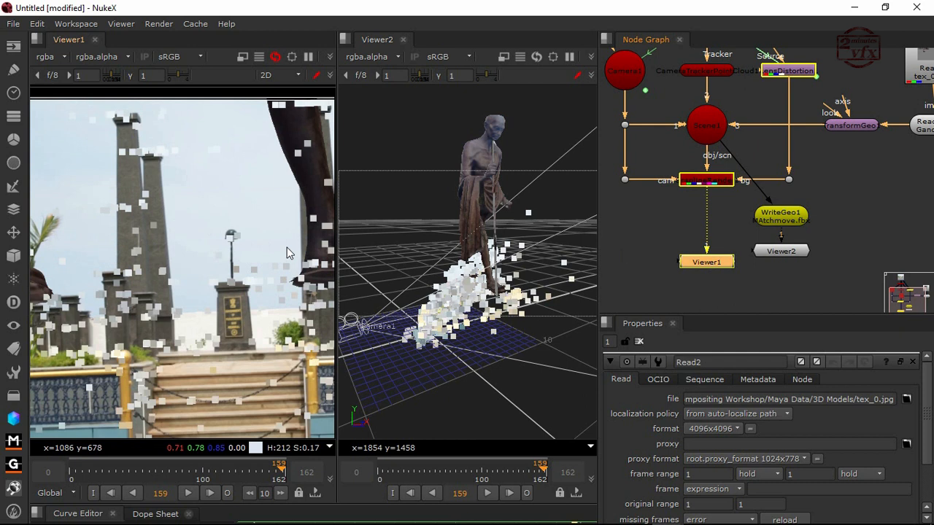
left_click(11, 23)
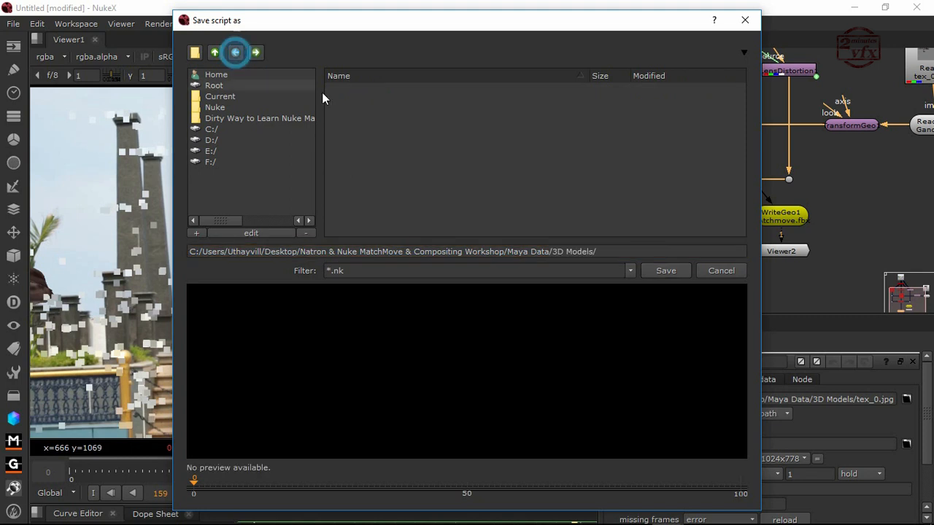
Save the script as Tracking data.nk in the workshop's NukeData folder
left_click(215, 53)
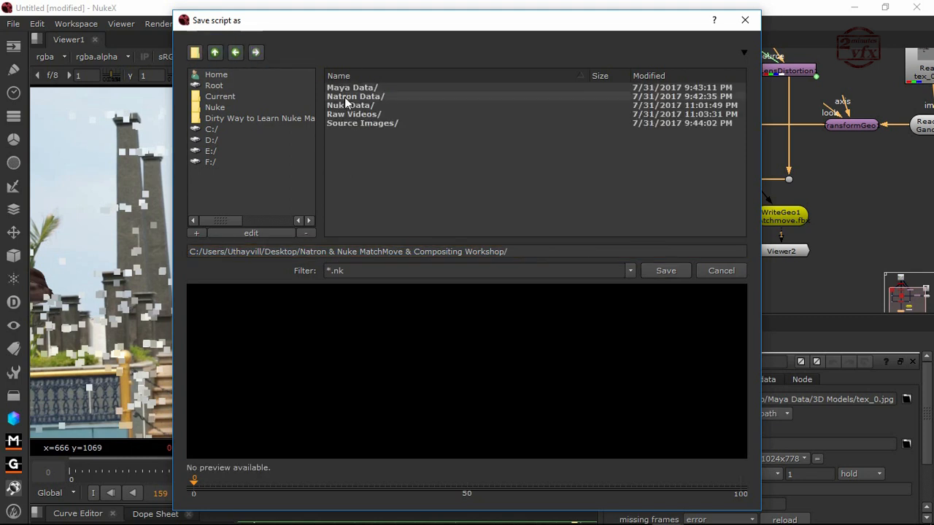
double_click(356, 105)
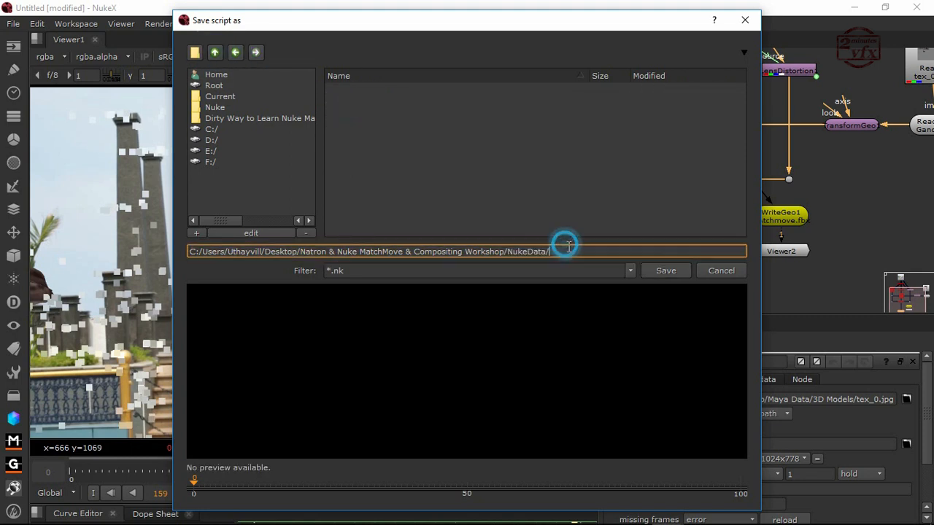
type("Tracking da")
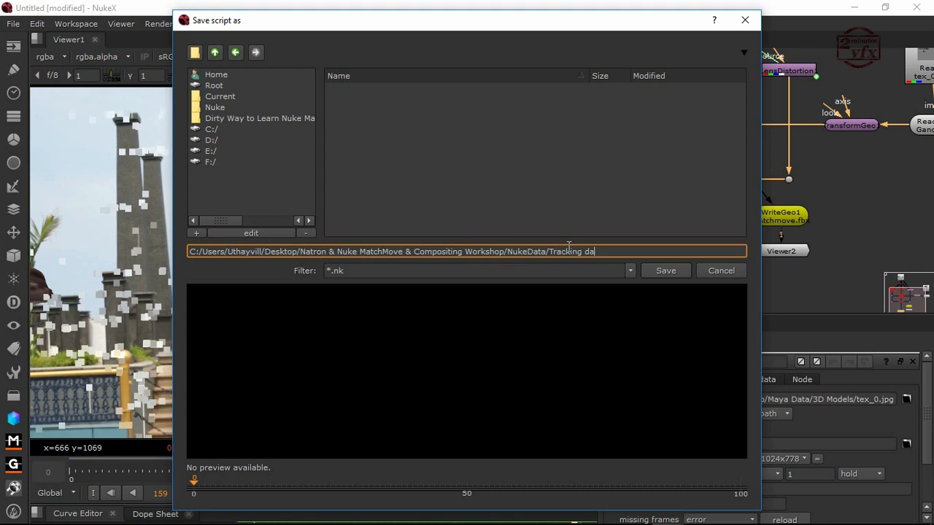
left_click(666, 270)
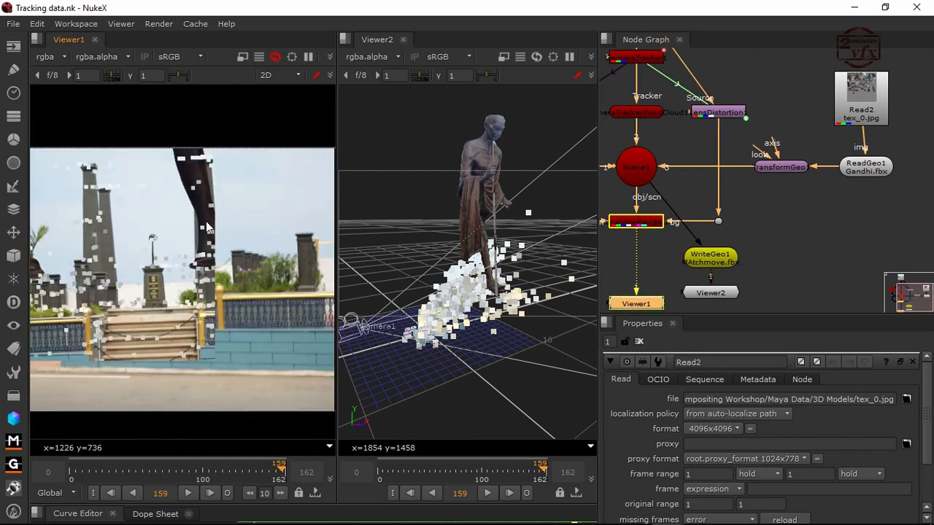
Lower TransformGeo1's uniform scale to about 0.054 so the statue fits the pedestal
left_click(781, 166)
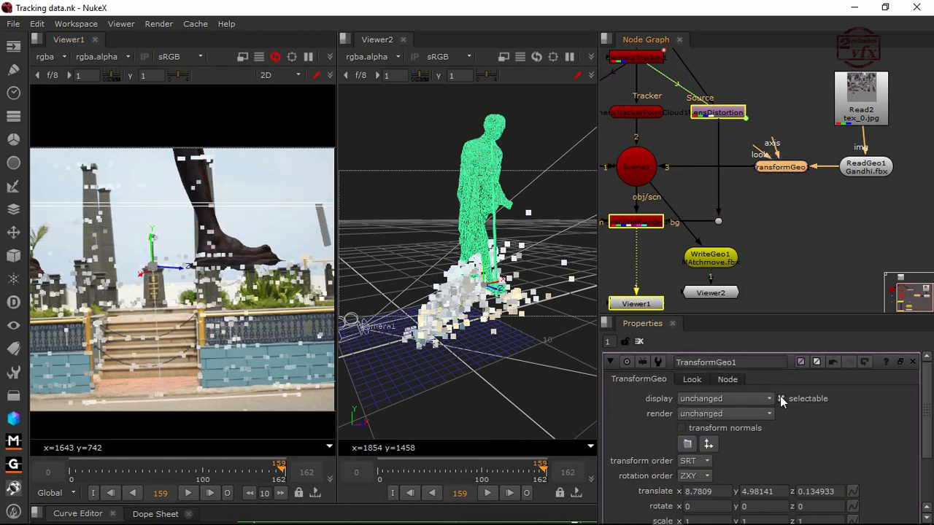
scroll("down", 3)
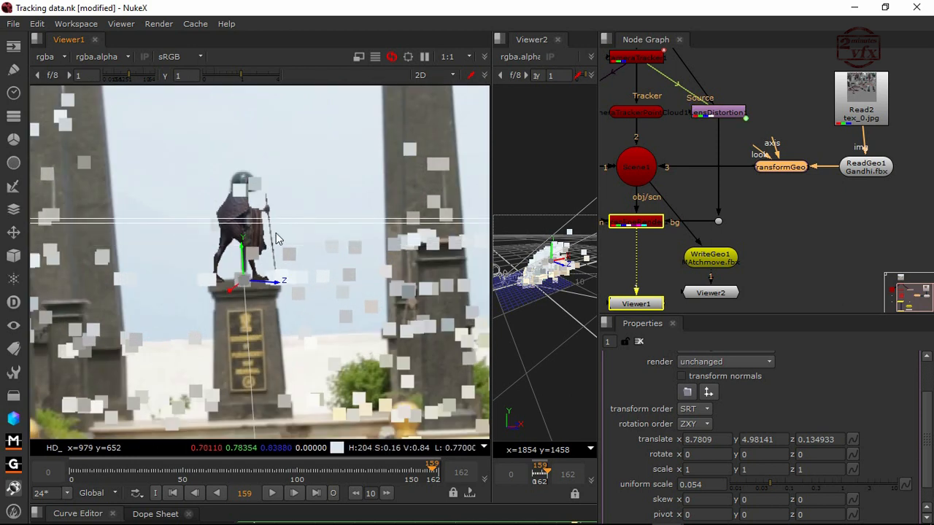
mouse_move(423, 315)
type("-80")
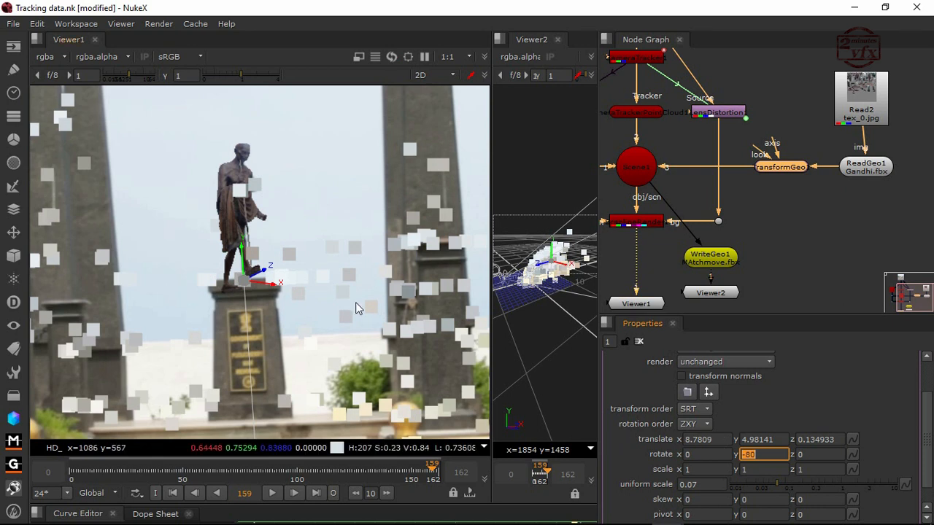
mouse_move(313, 268)
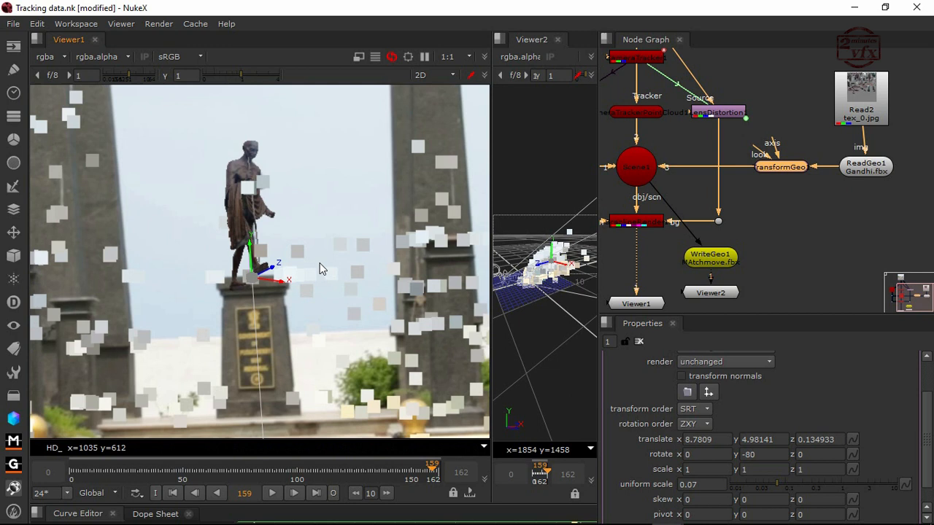
Set TransformGeo1's rotate y, trying -100 then -120, so the statue faces the camera
left_click(316, 493)
type("-90")
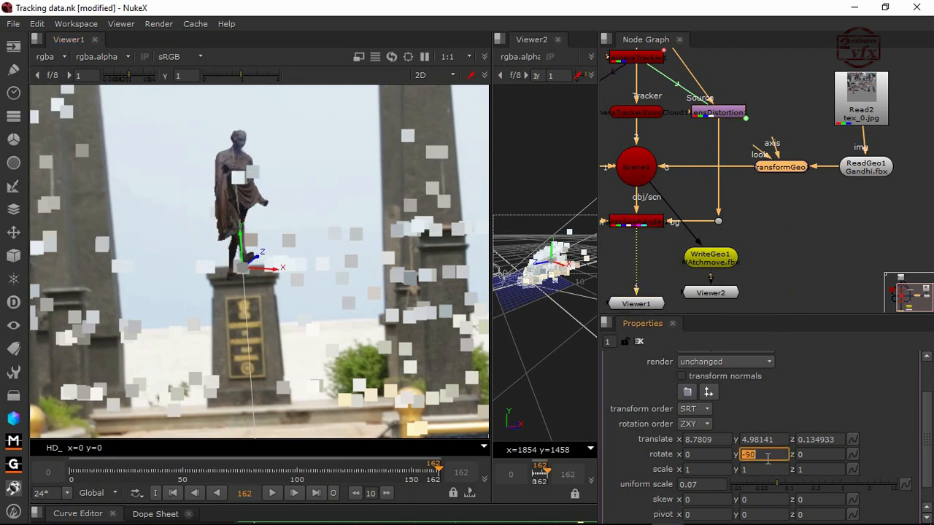
type("-100")
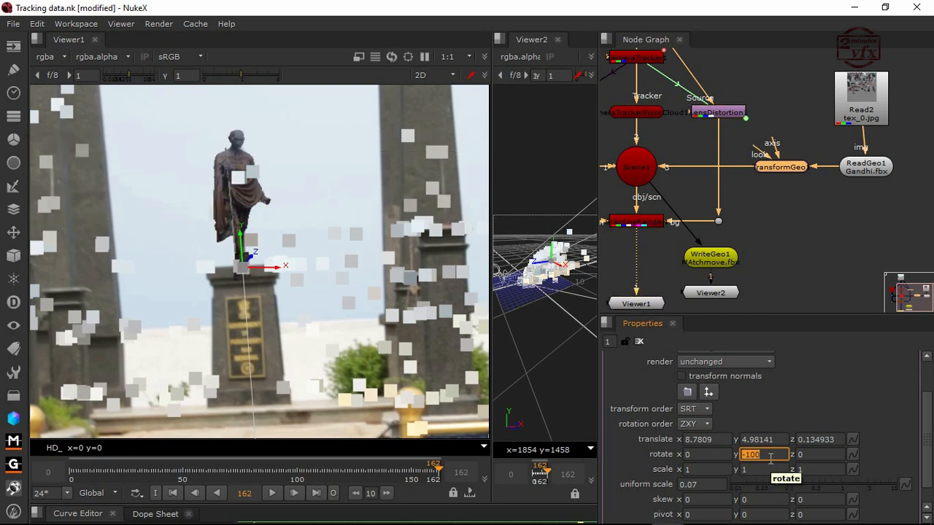
type("120")
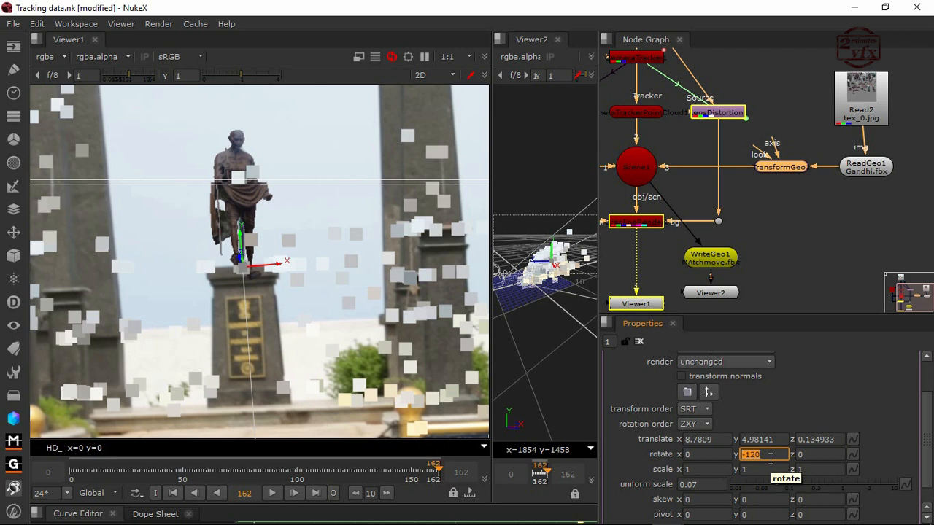
mouse_move(324, 330)
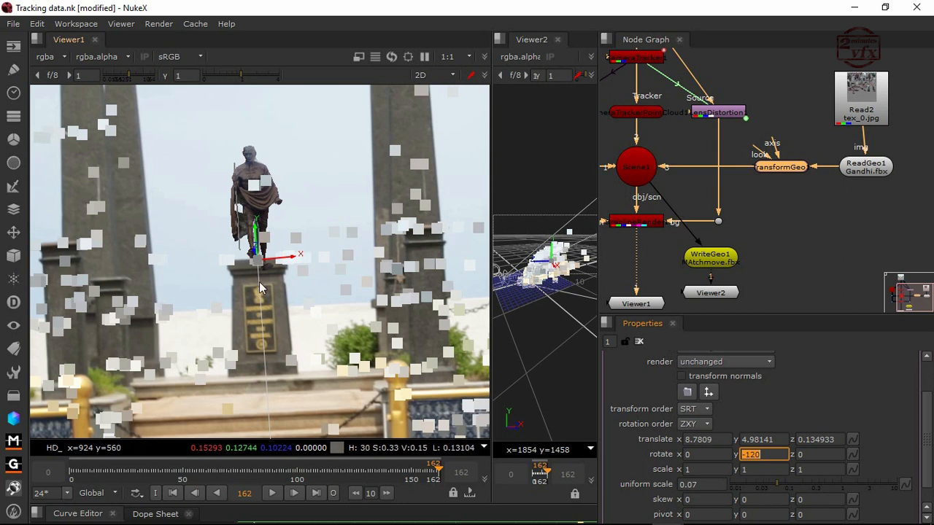
mouse_move(330, 376)
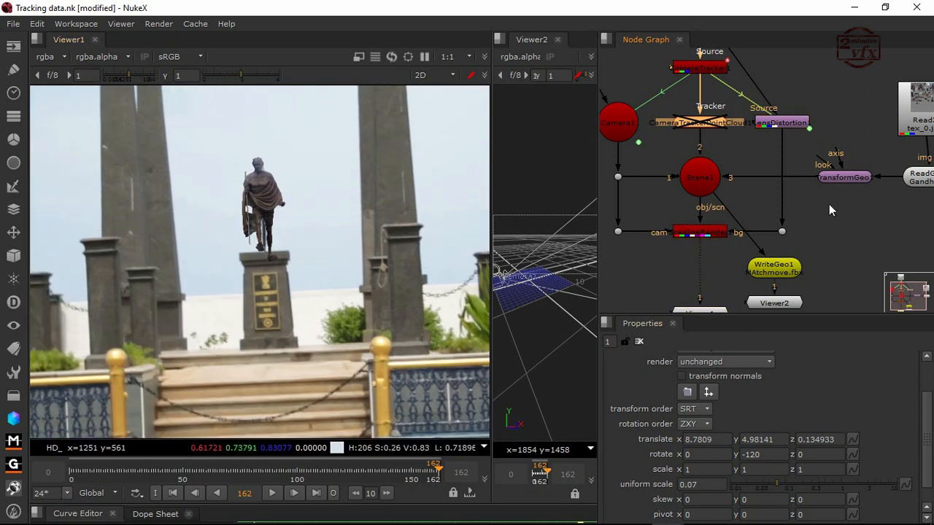
Nudge TransformGeo1's translate y down to about 4.956 so the feet rest on the pedestal
left_click(844, 177)
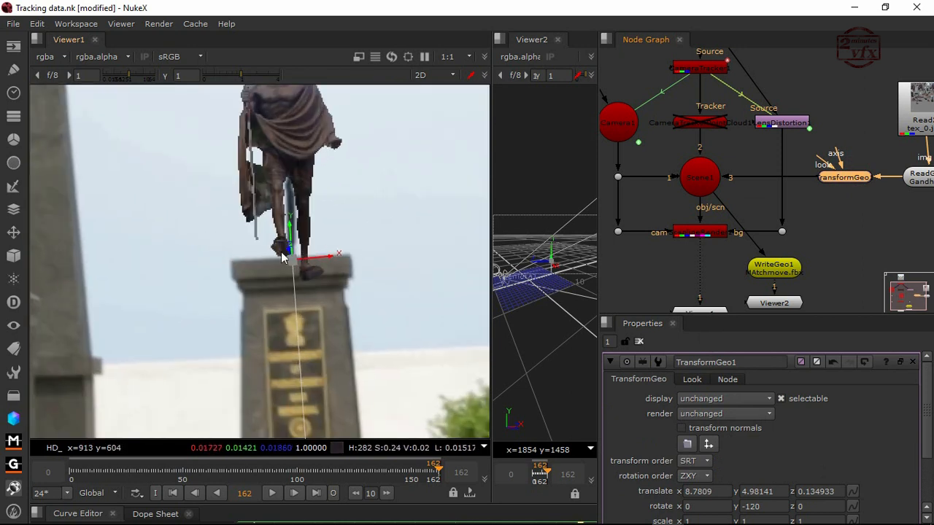
mouse_move(292, 236)
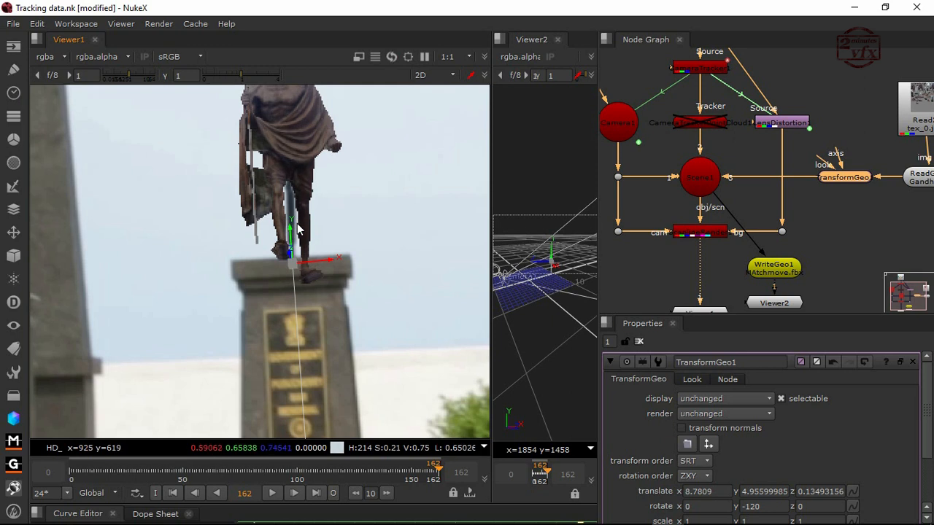
mouse_move(290, 231)
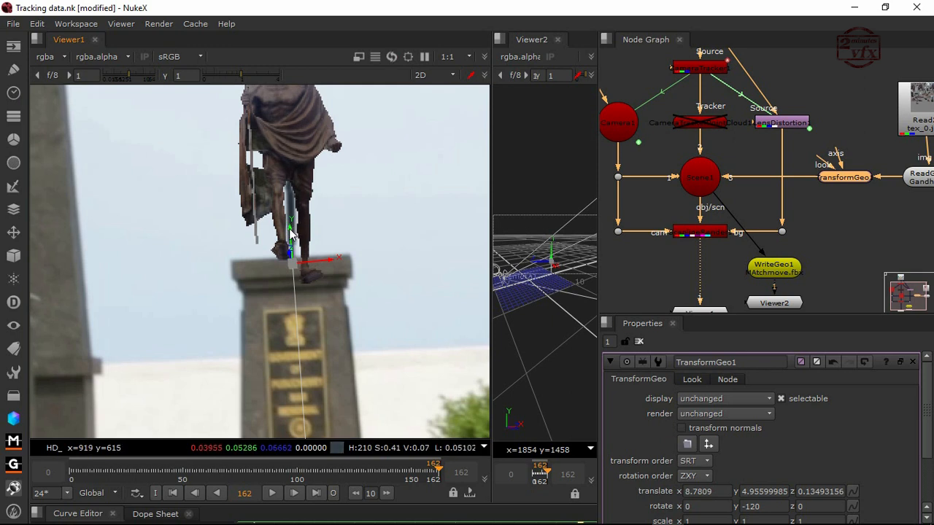